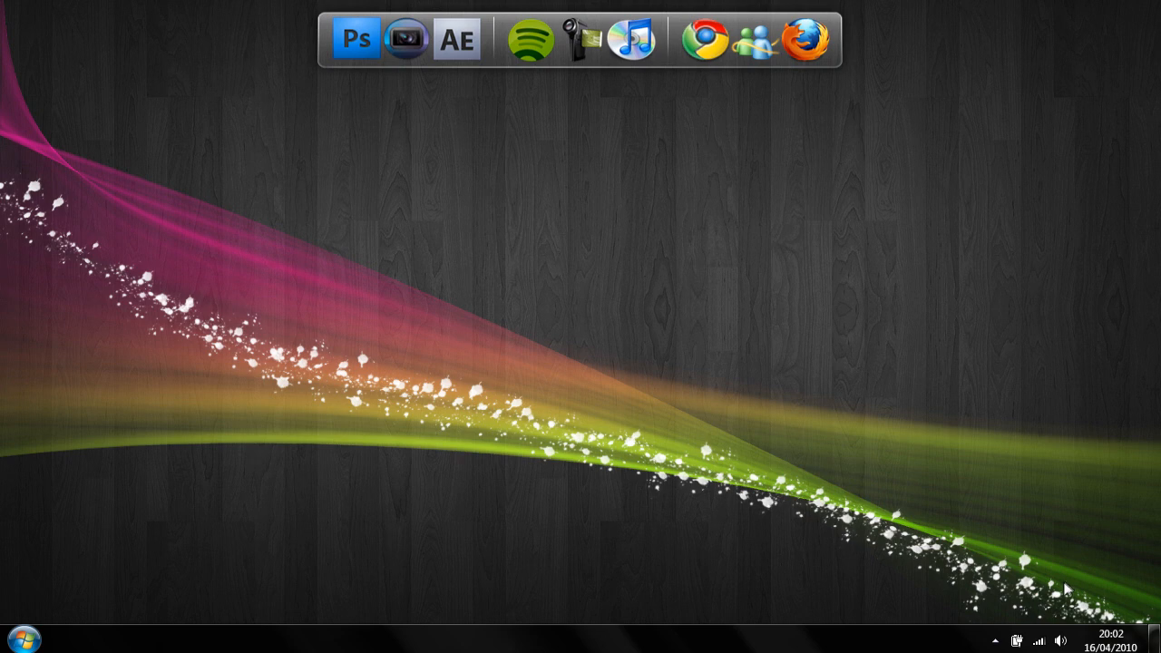
{"action": "mouse_move", "coordinate": [1077, 578]}
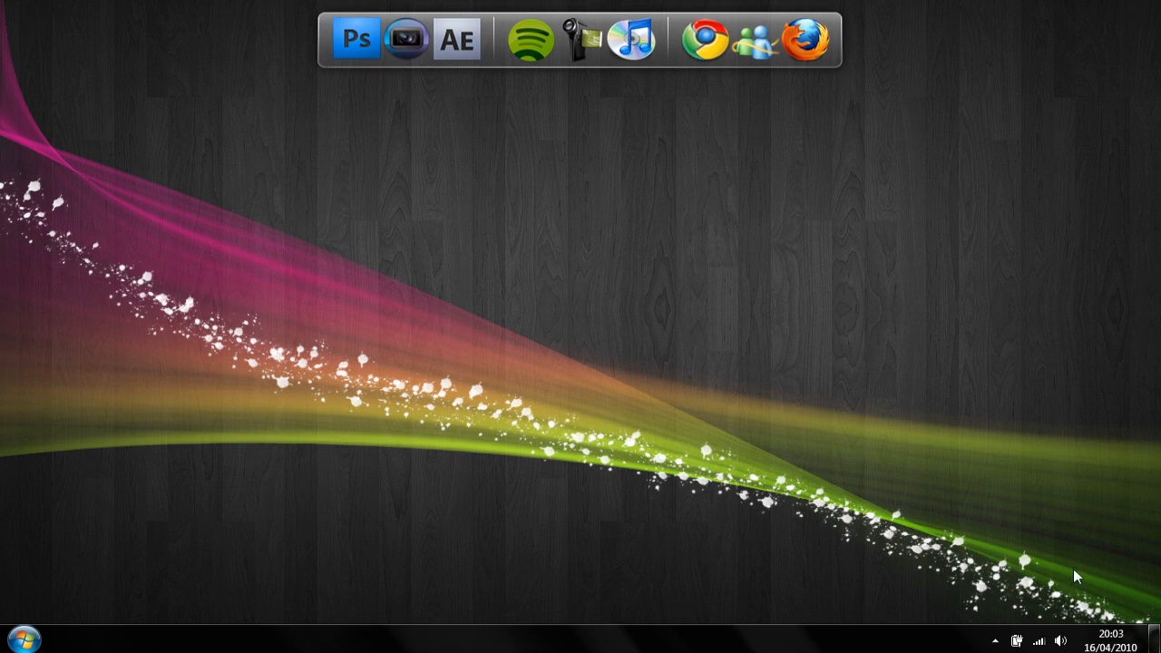
Search the Start menu for 'msconfig' to list msconfig.exe
{"action": "left_click", "coordinate": [25, 639]}
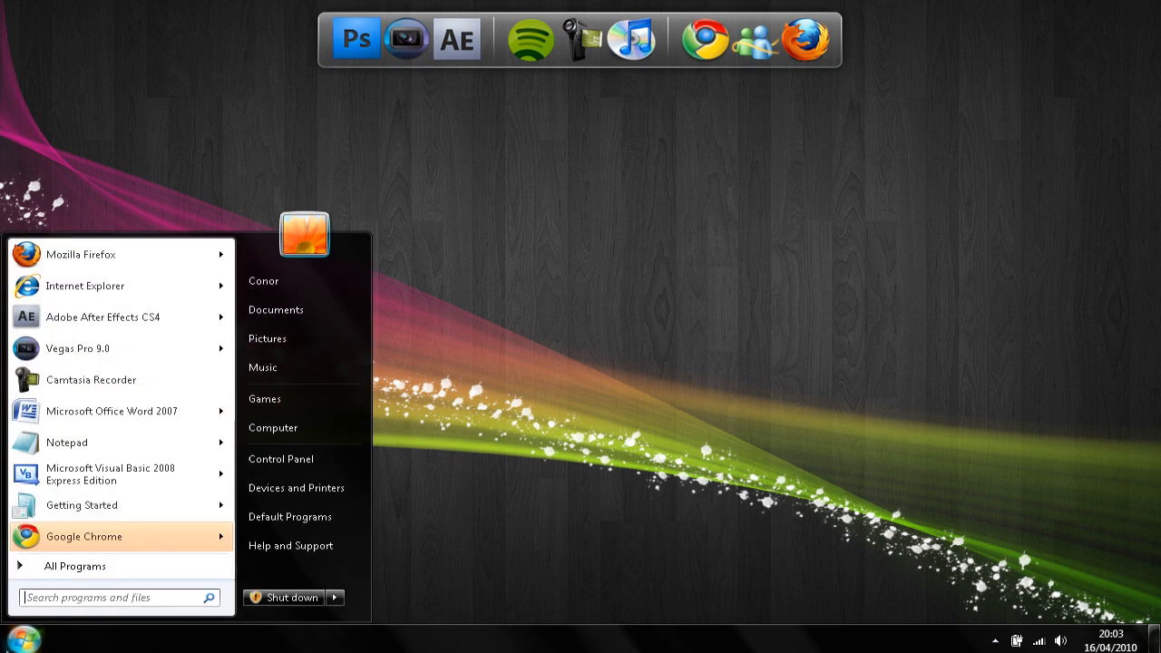
{"action": "left_click", "coordinate": [108, 597]}
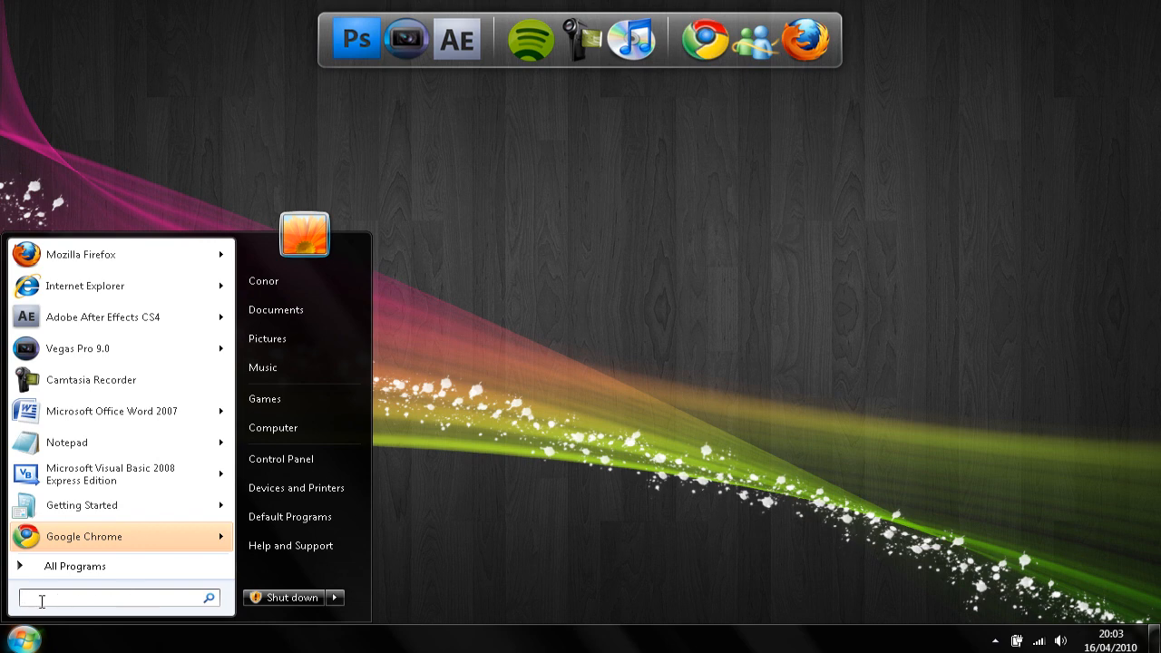
{"action": "type", "text": "msconfig"}
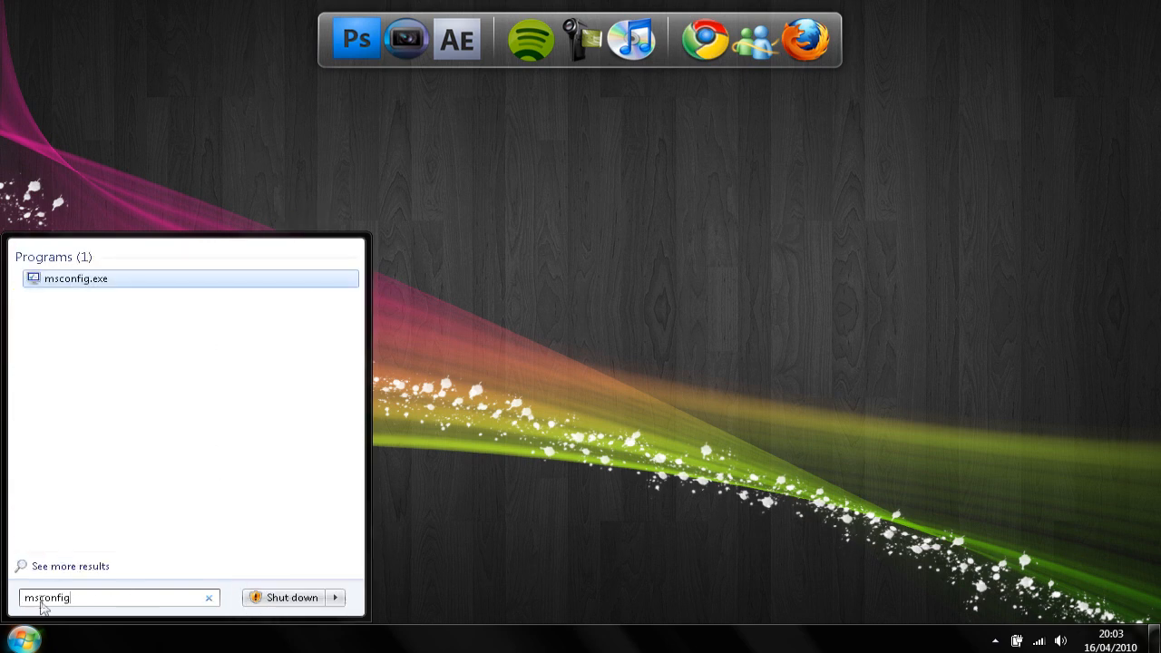
Launch msconfig.exe and view its Startup tab listing startup items
{"action": "left_click", "coordinate": [76, 278]}
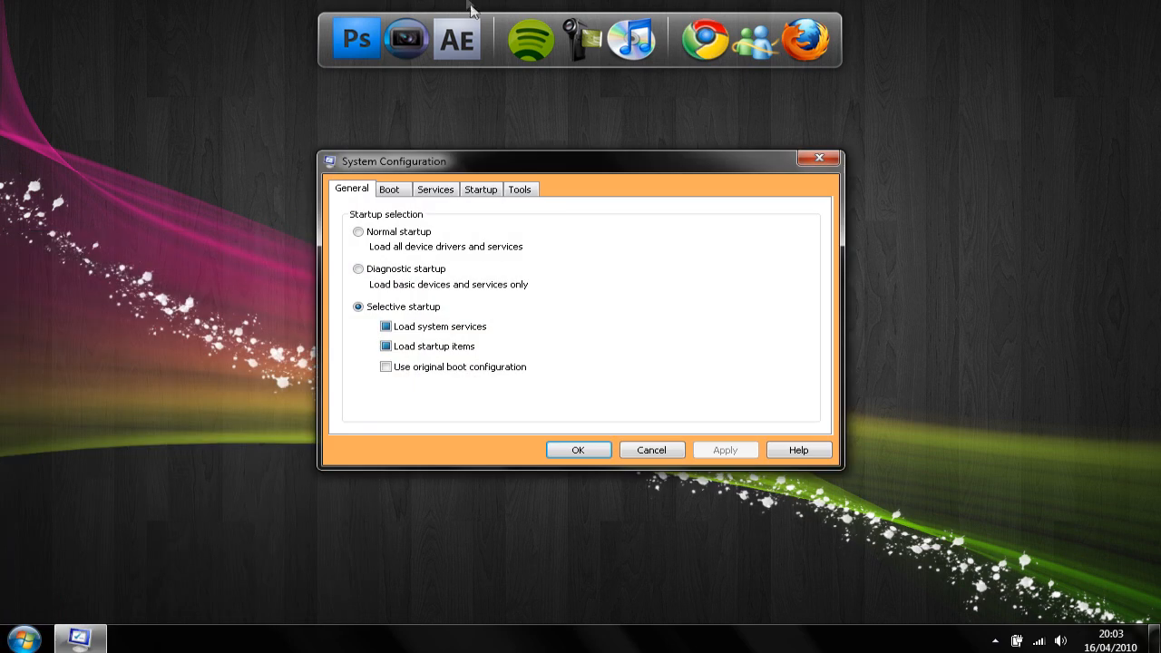
{"action": "mouse_move", "coordinate": [481, 189]}
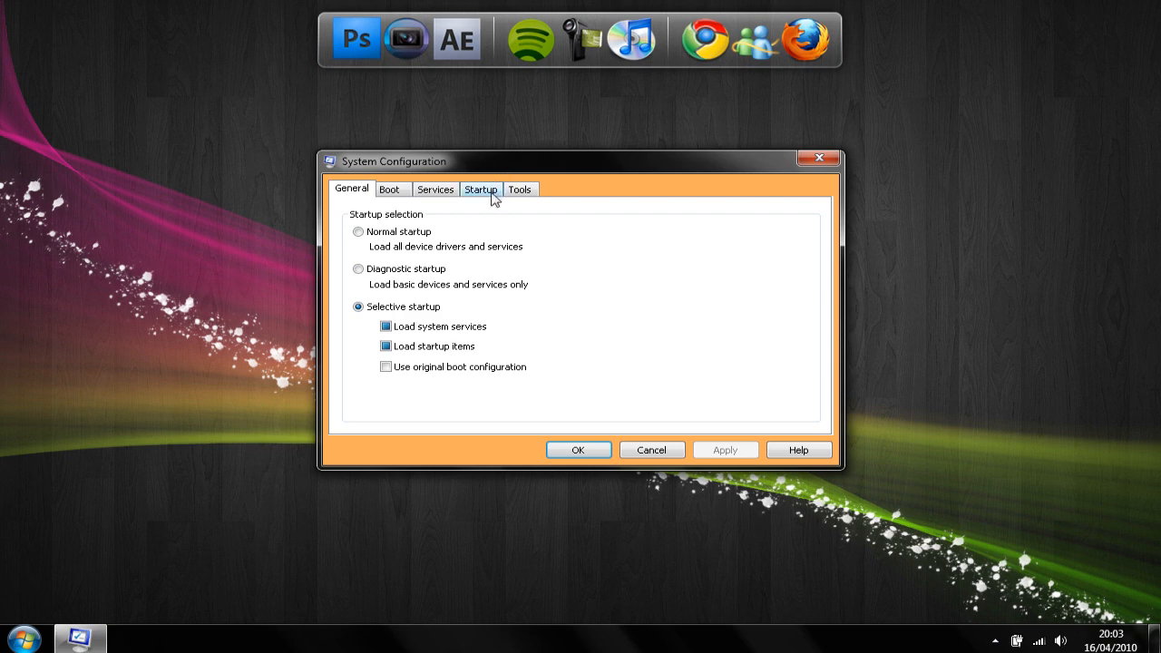
{"action": "left_click", "coordinate": [481, 189]}
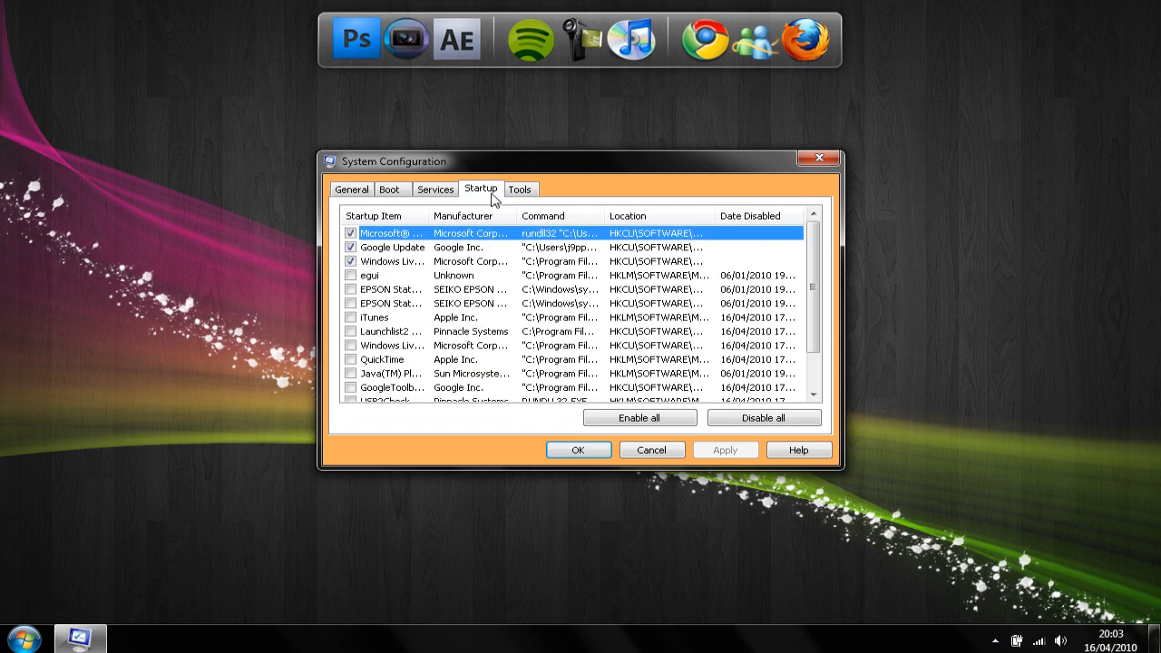
{"action": "scroll", "scroll_direction": "down", "scroll_amount": 3}
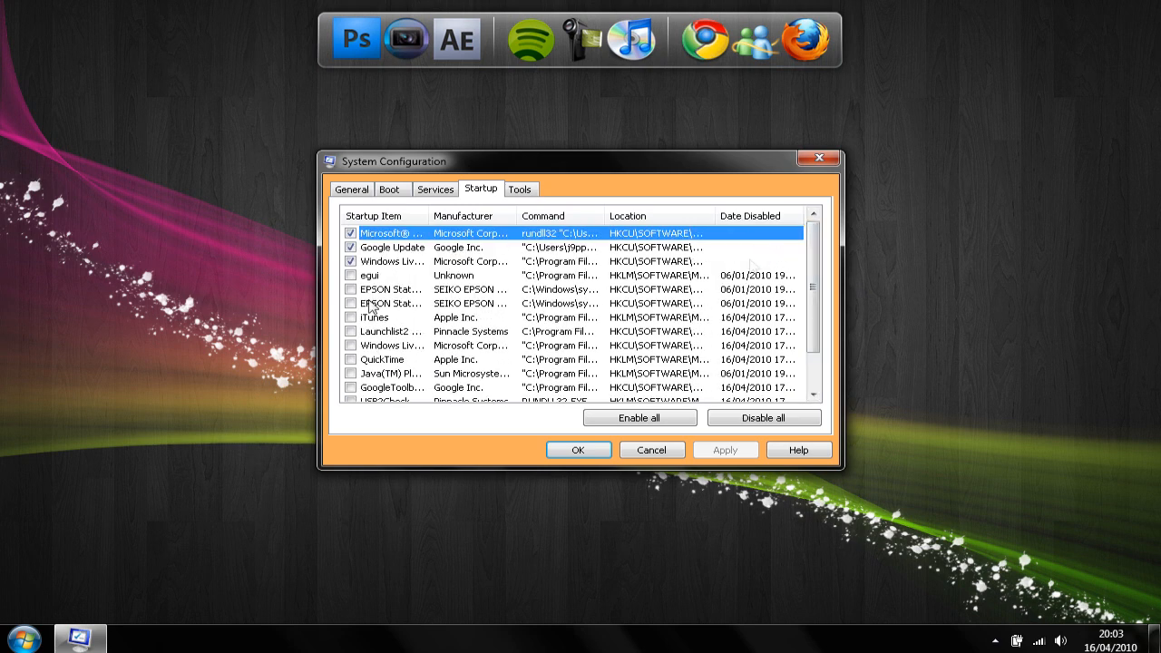
Untick the Google Update startup item and scroll down the list
{"action": "left_click", "coordinate": [351, 248]}
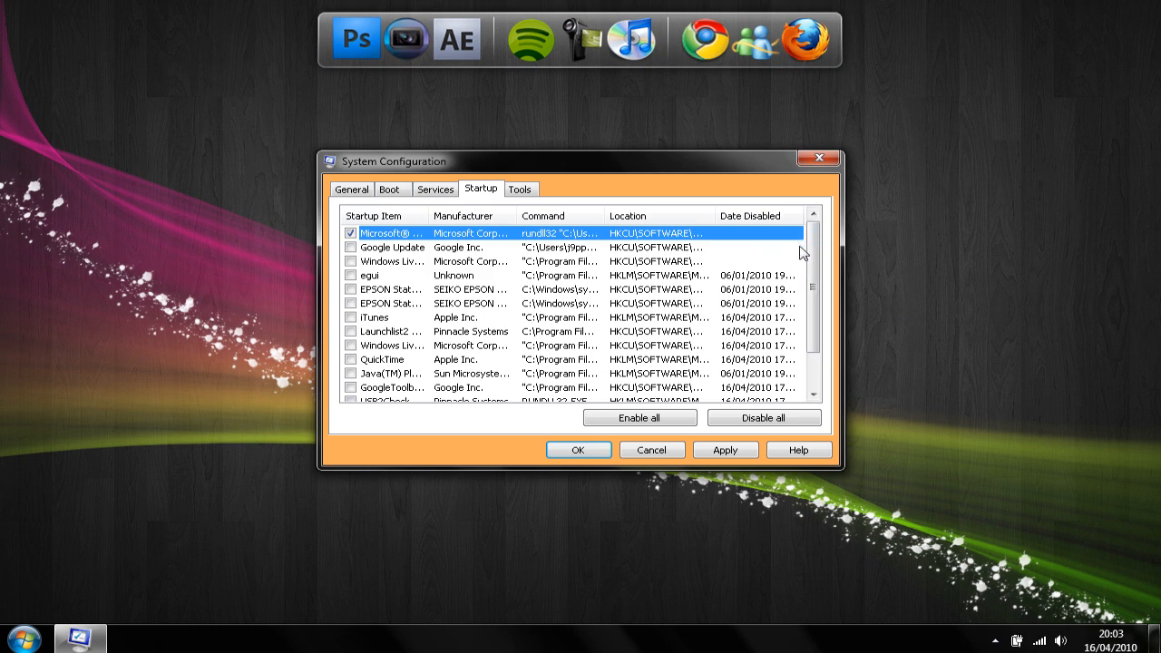
{"action": "scroll", "scroll_direction": "down", "scroll_amount": 3}
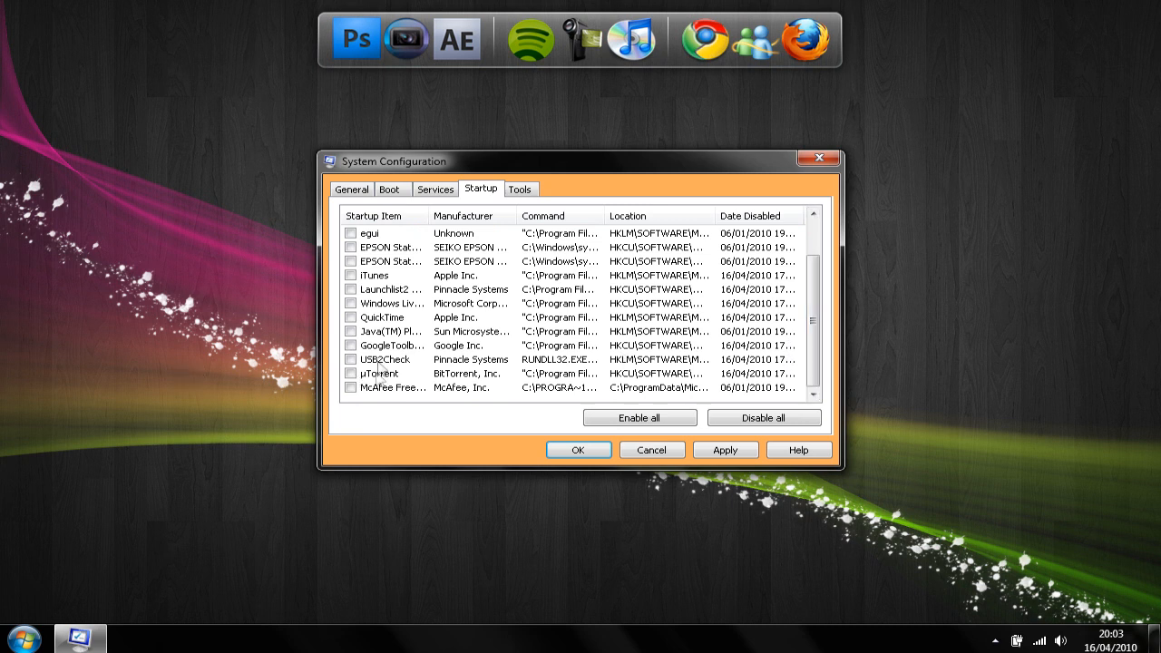
Untick the remaining non-Microsoft startup item, check the list, and apply the changes
{"action": "left_click", "coordinate": [351, 331]}
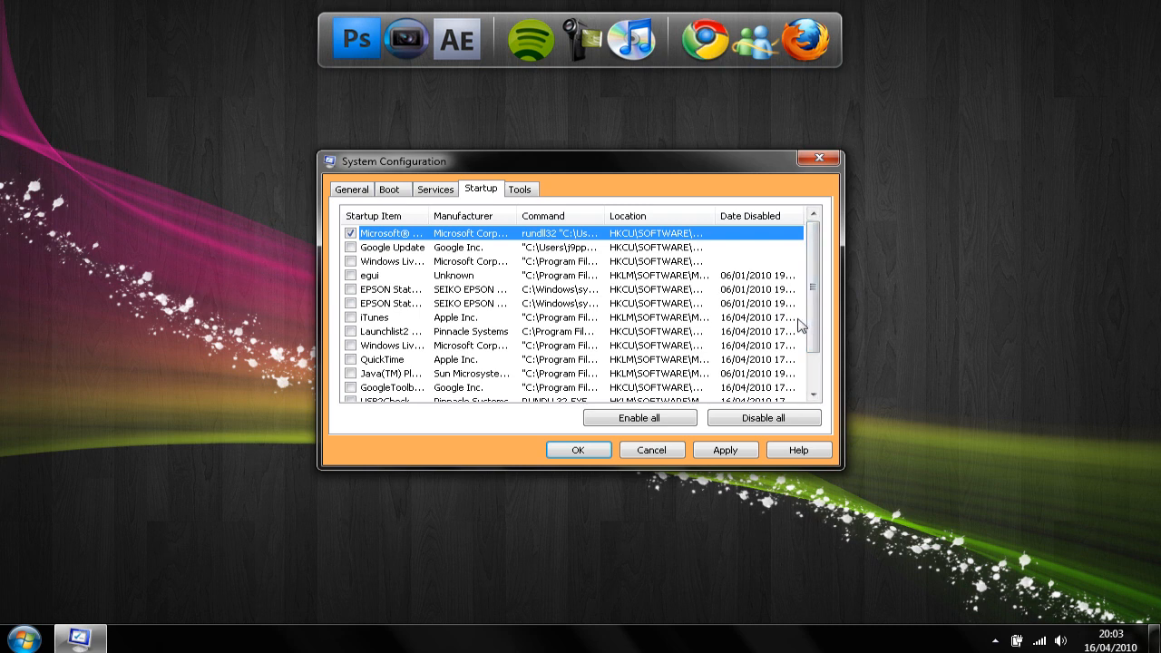
{"action": "mouse_move", "coordinate": [739, 330]}
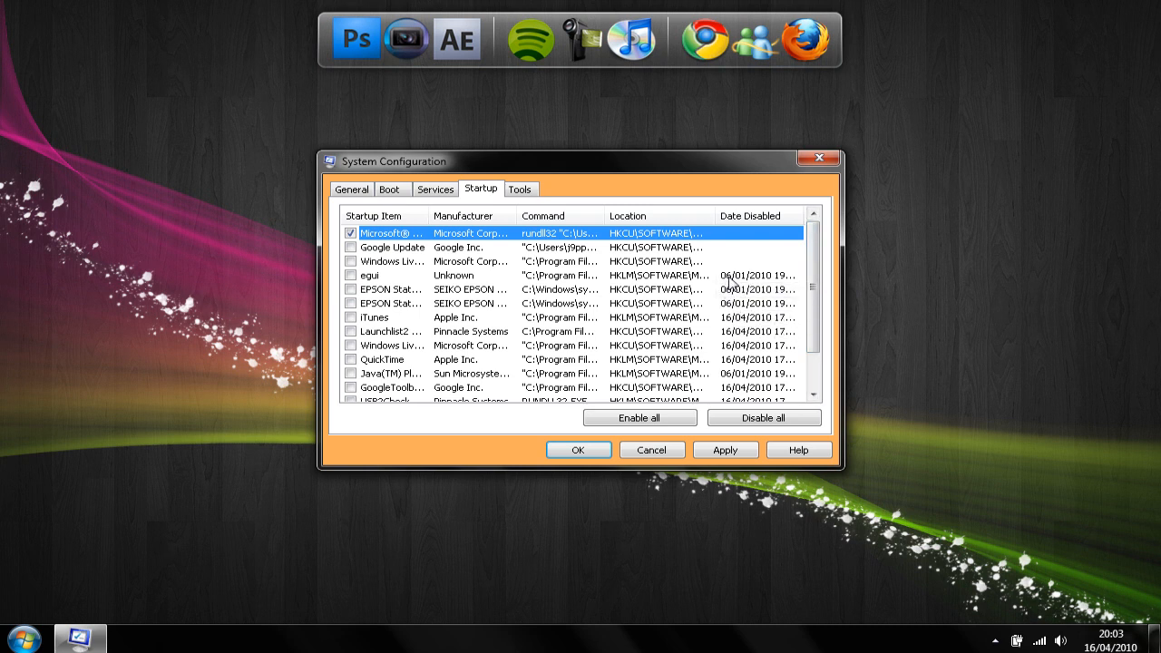
{"action": "scroll", "scroll_direction": "down", "scroll_amount": 3}
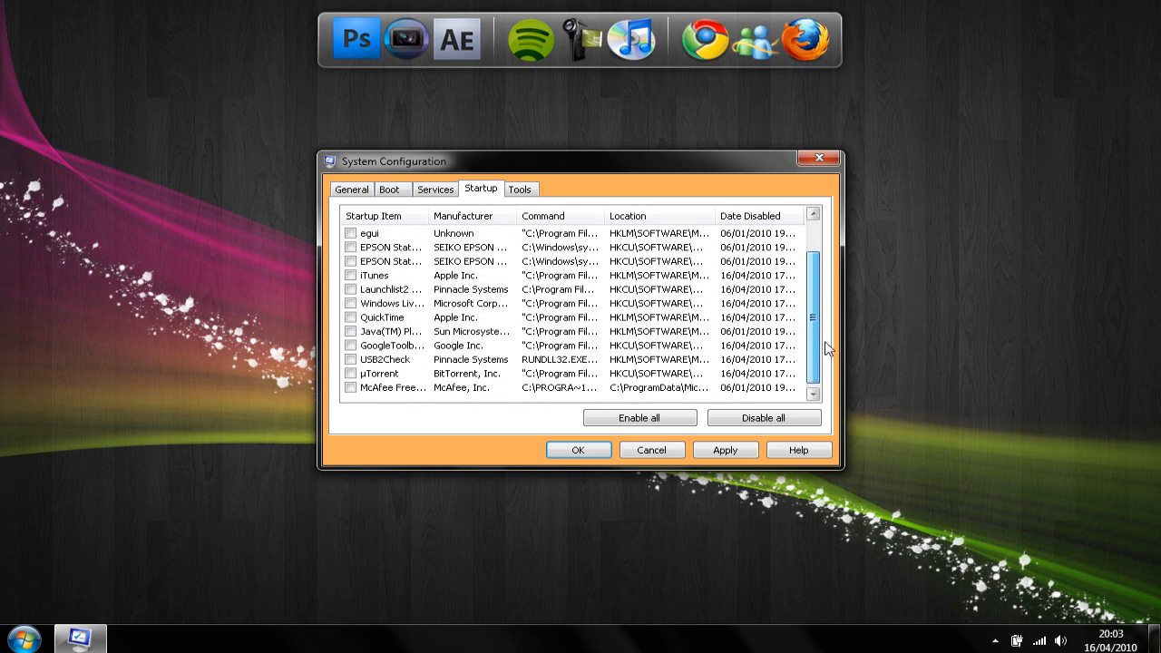
{"action": "left_click", "coordinate": [725, 450]}
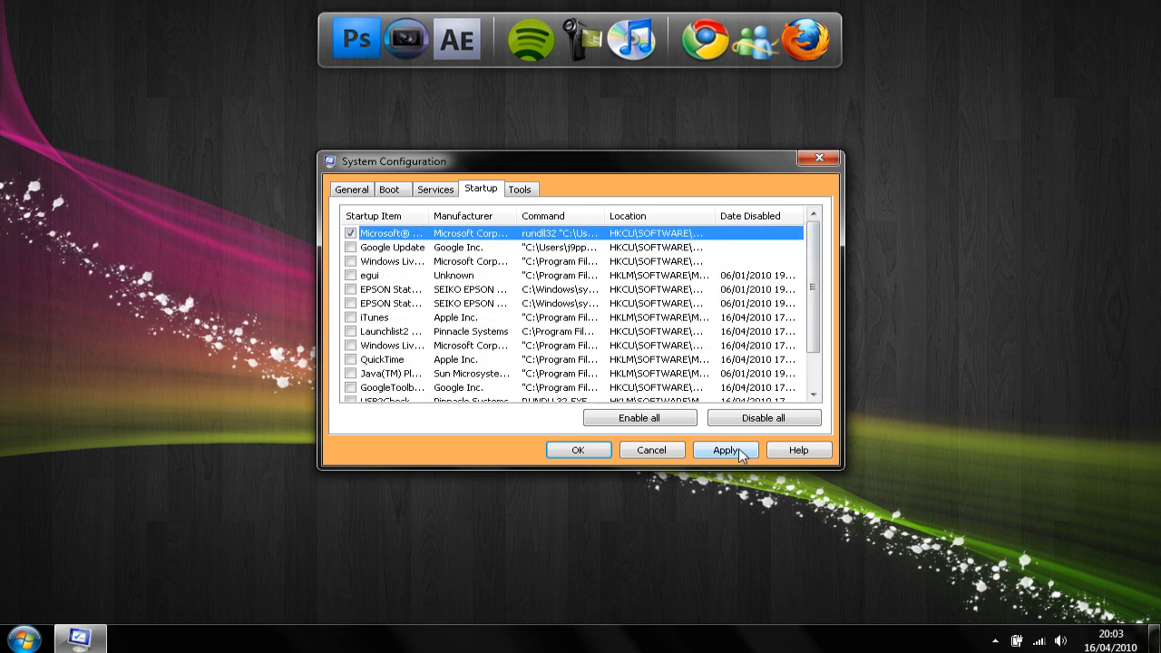